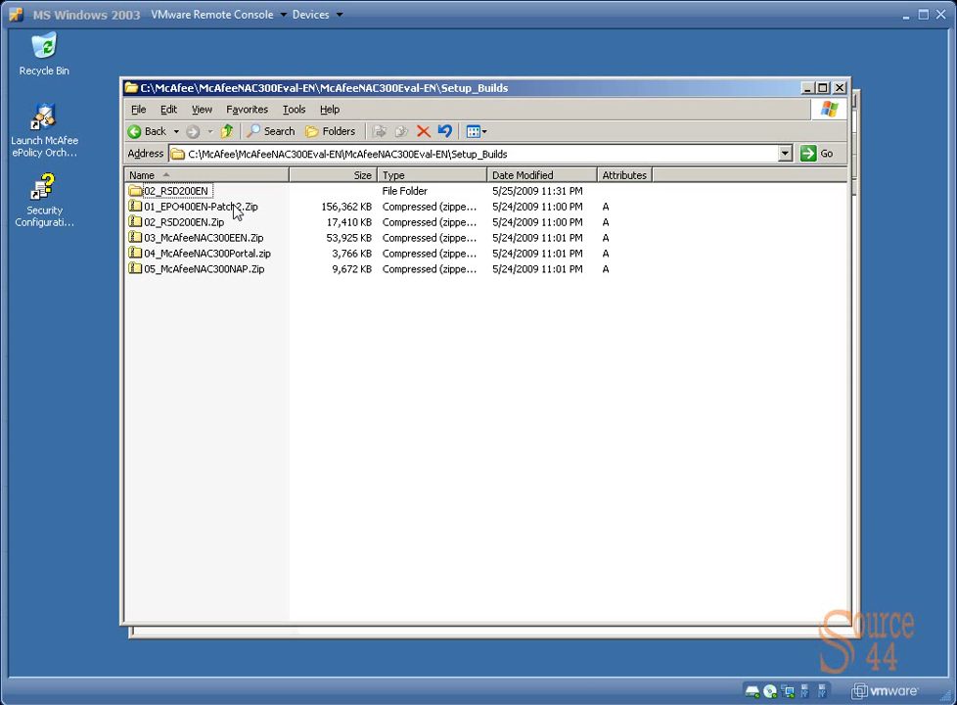
# Step: Extract 01_EPO400EN-Patch2.Zip to its default folder and show the extracted setup files
pyautogui.click(200, 206)
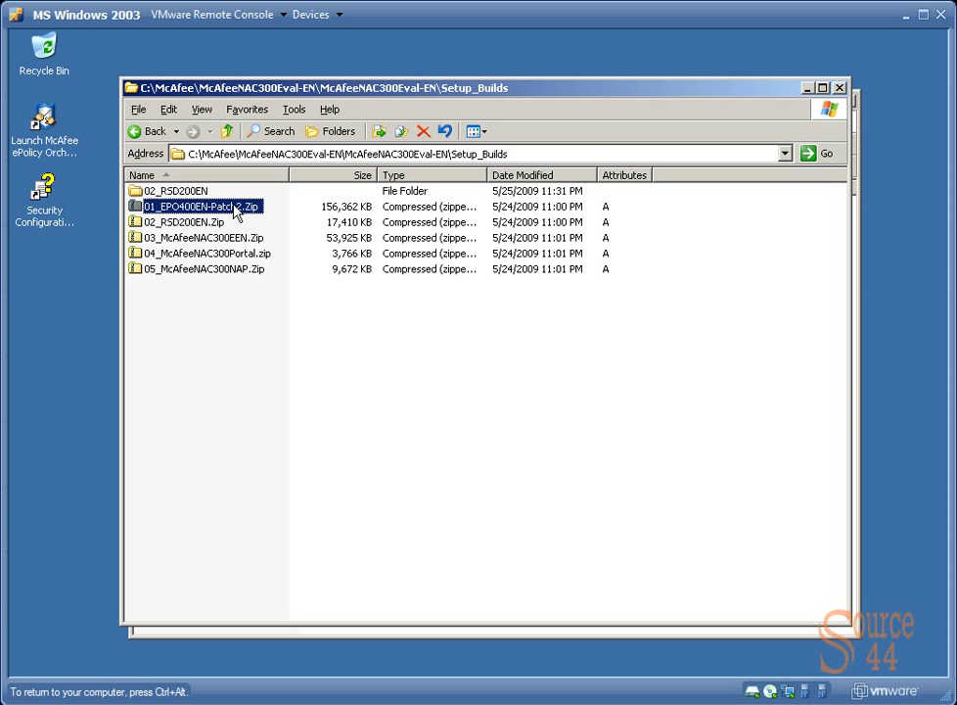
pyautogui.rightClick(203, 205)
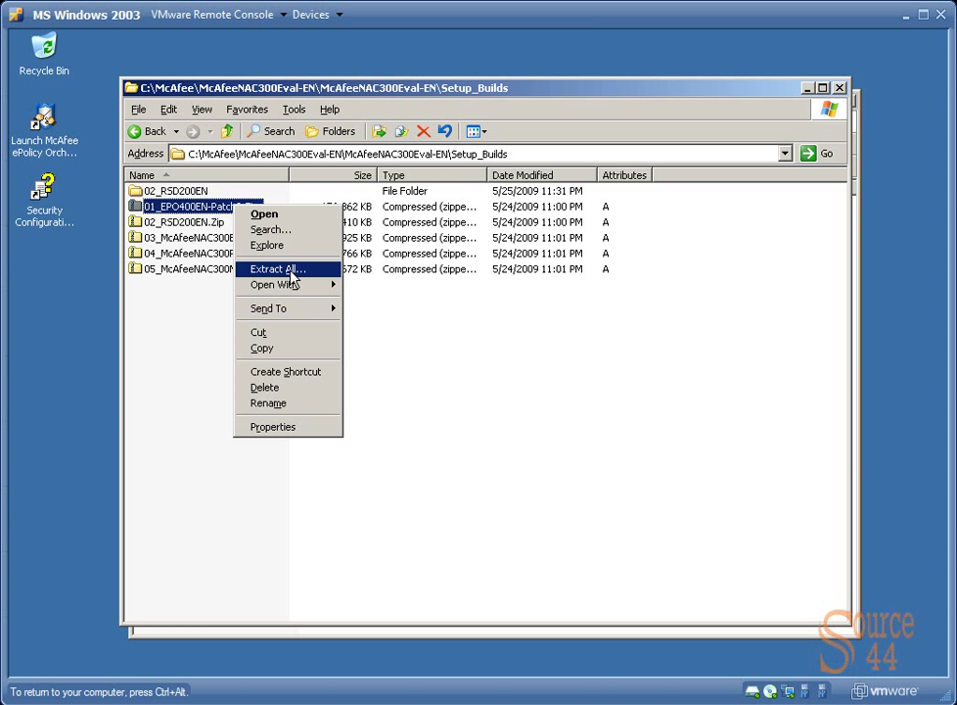
pyautogui.click(278, 270)
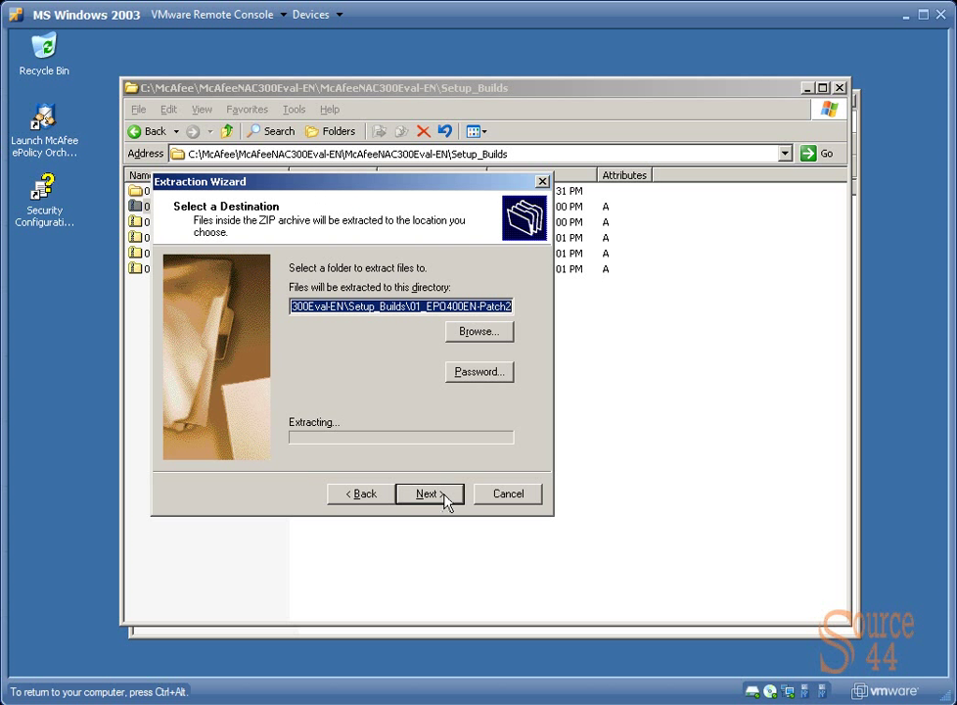
pyautogui.click(427, 493)
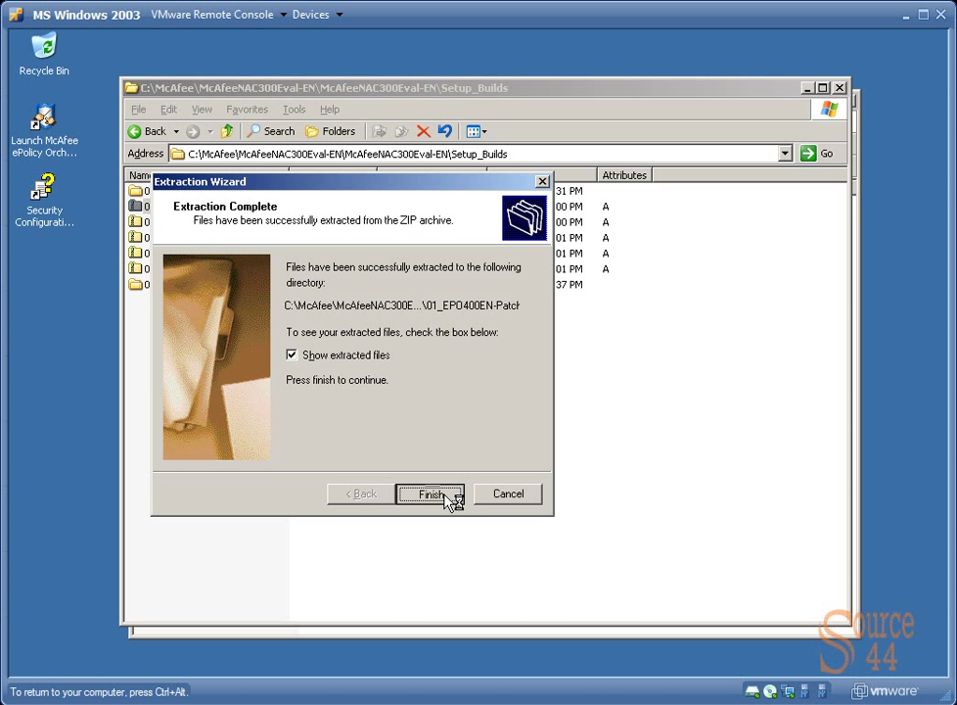
pyautogui.click(430, 493)
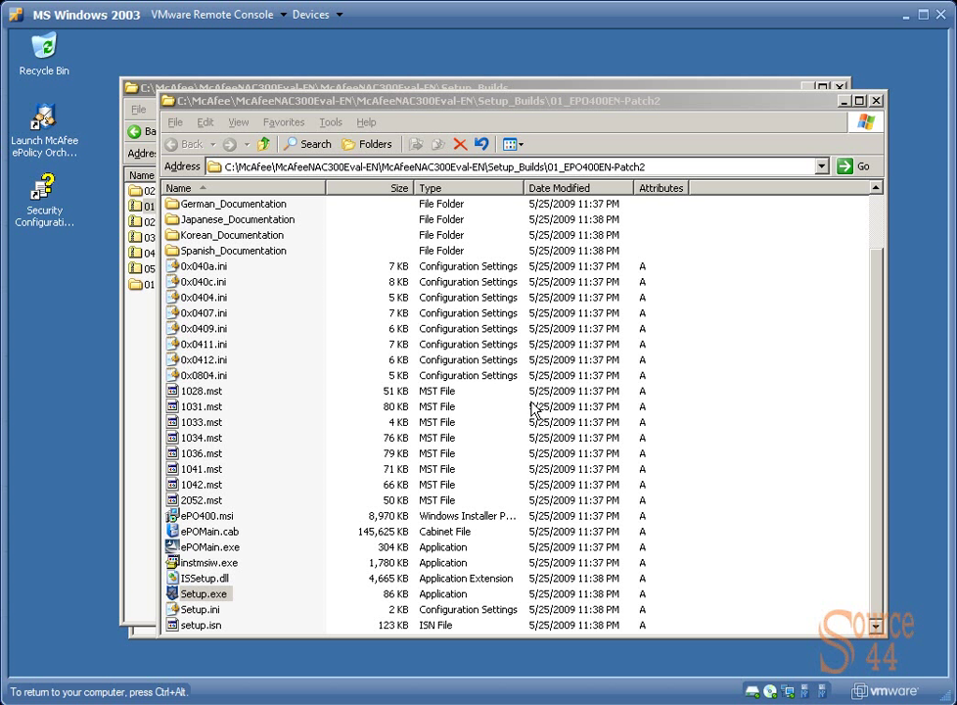
# Step: Launch Setup.exe and submit the administrator user name 'admin' with its password for verification
pyautogui.doubleClick(203, 595)
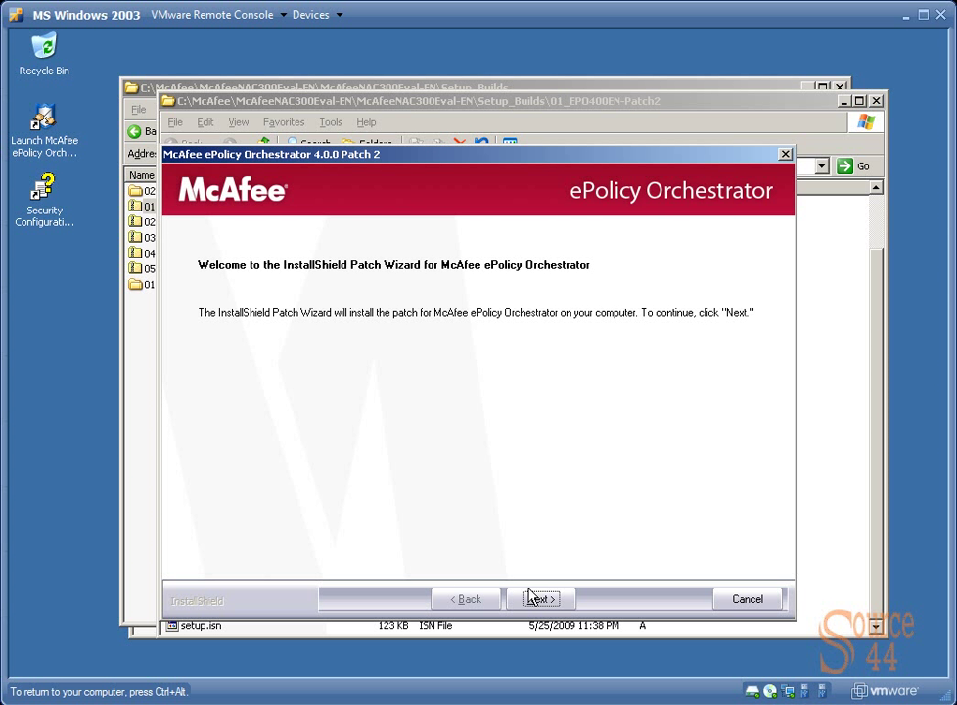
pyautogui.click(540, 599)
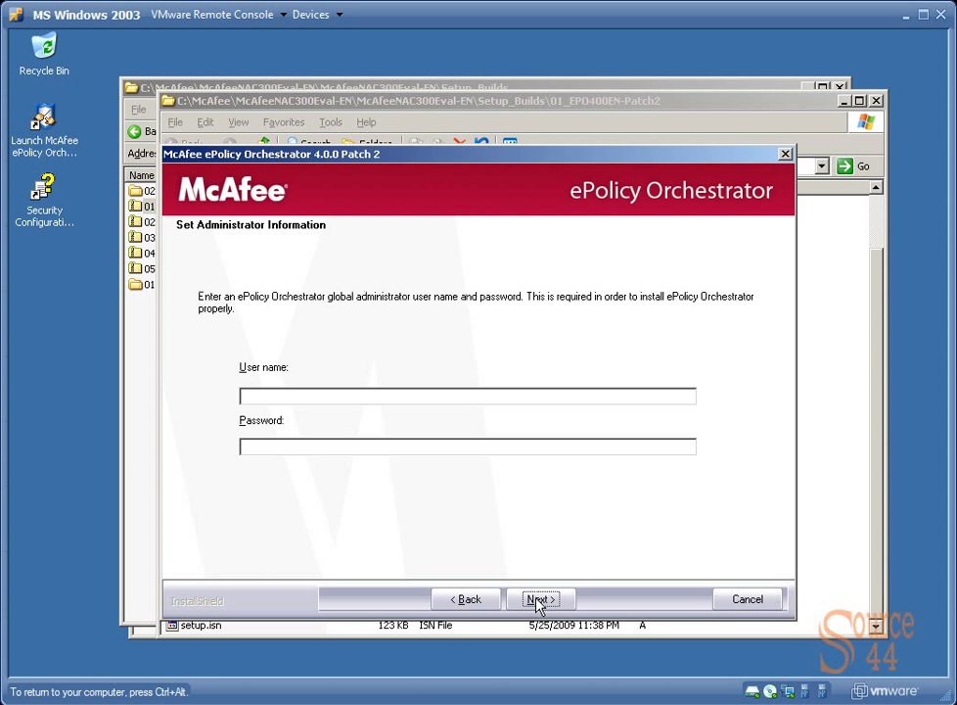
pyautogui.click(466, 396)
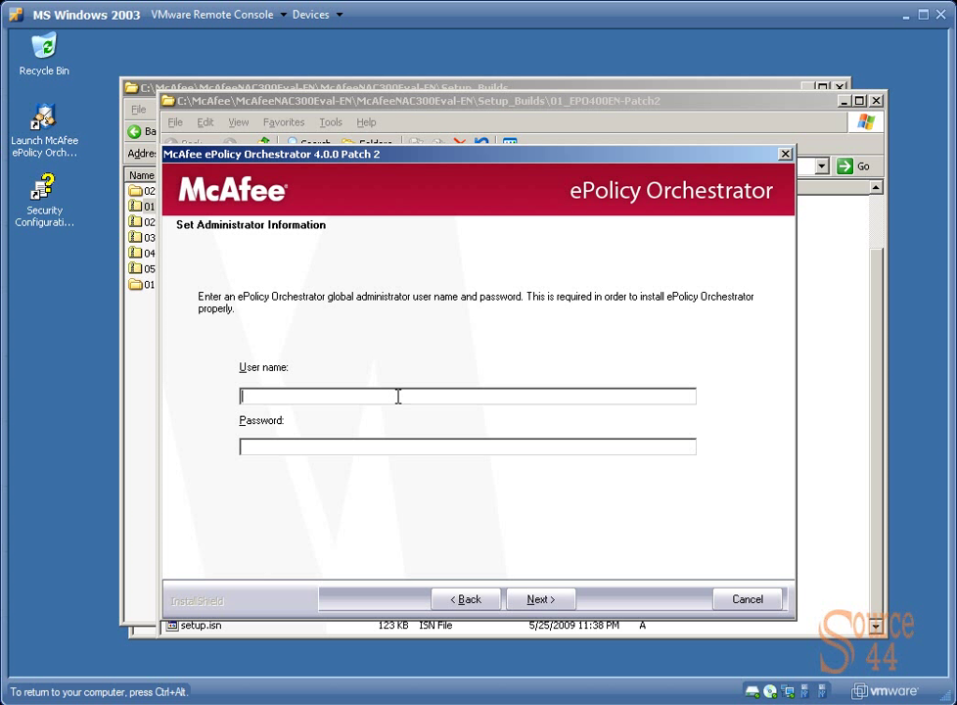
pyautogui.write('admin')
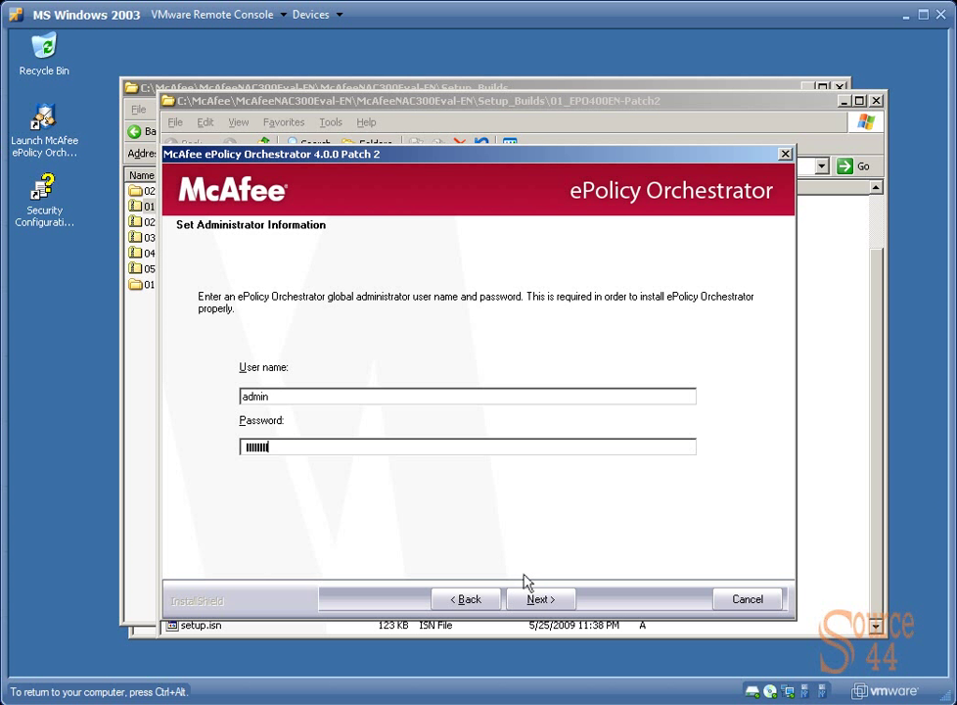
pyautogui.click(540, 599)
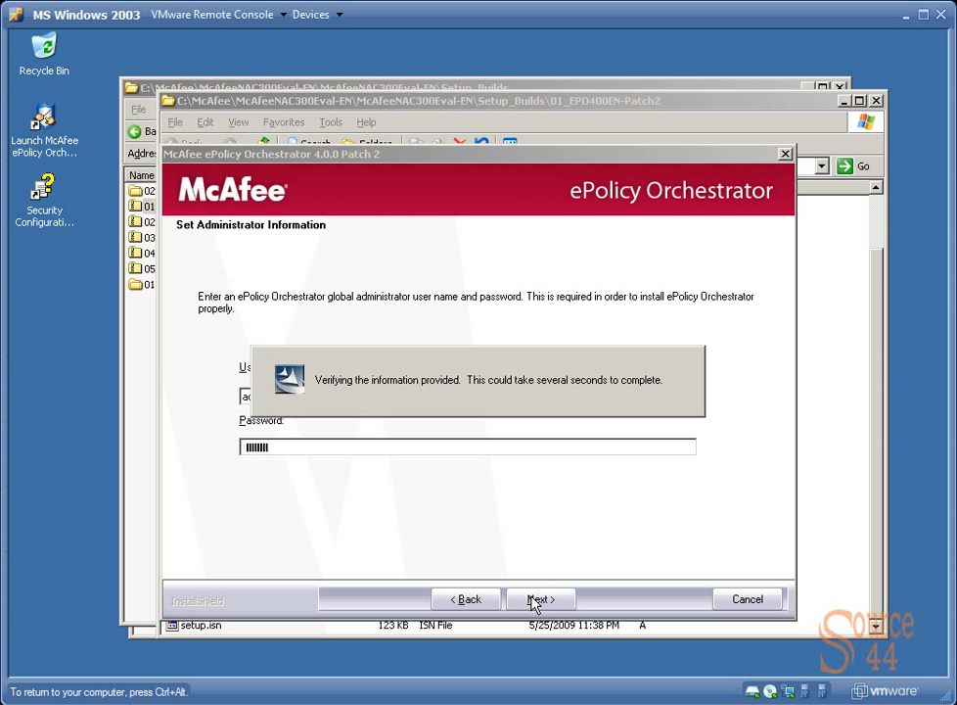
# Step: Keep the default HTTP port settings and reach the Start Copying Files step
pyautogui.click(540, 599)
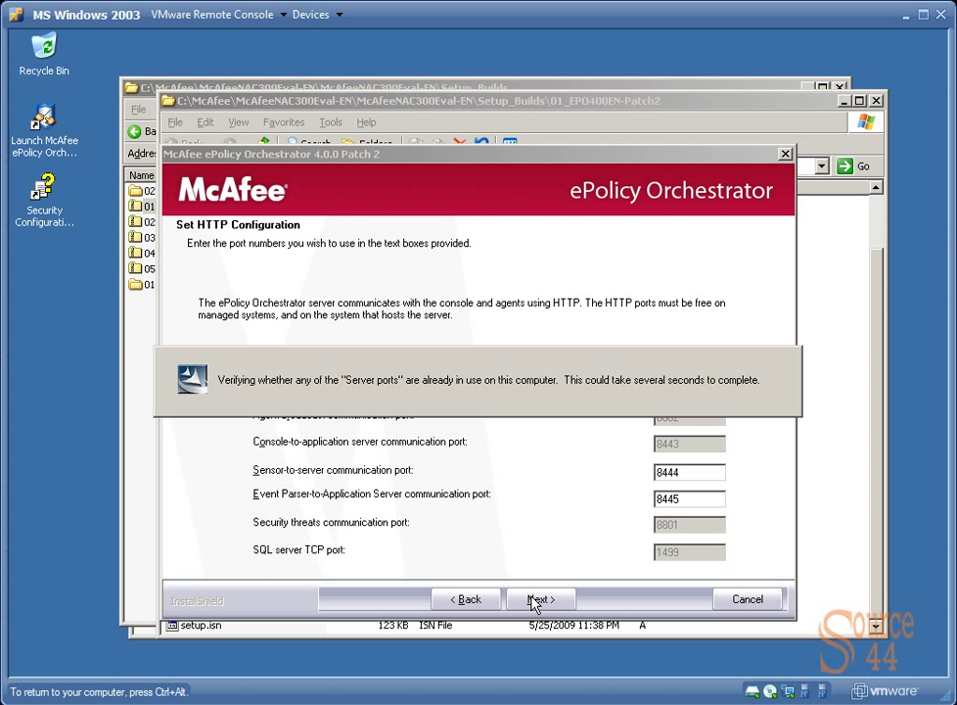
pyautogui.click(540, 599)
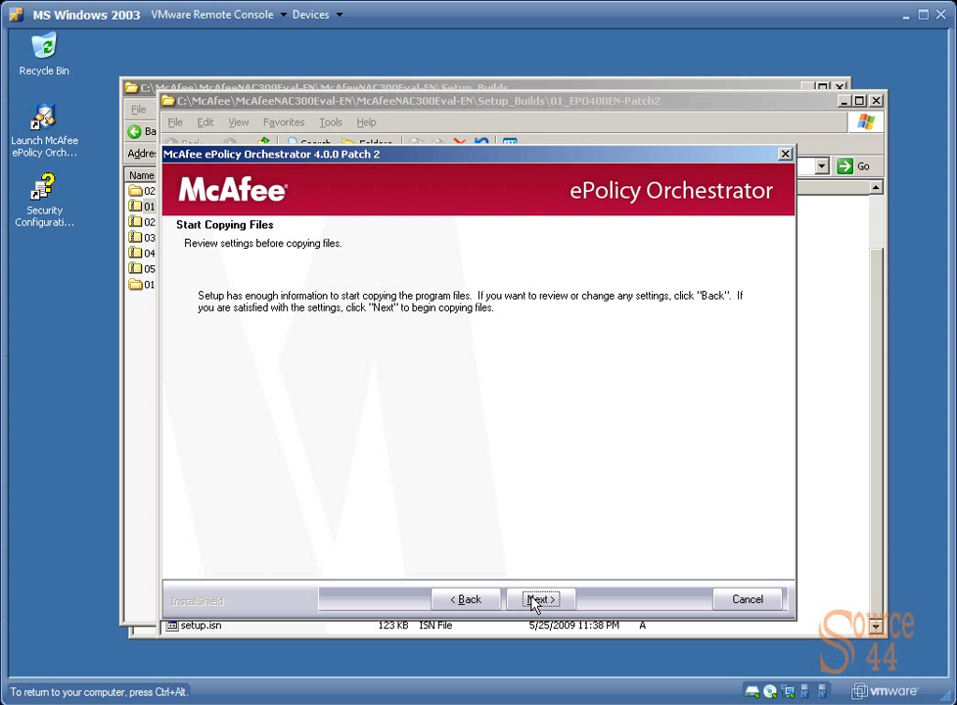
# Step: Copy the Patch 2 files, wait for completion and finish the installation wizard
pyautogui.click(540, 599)
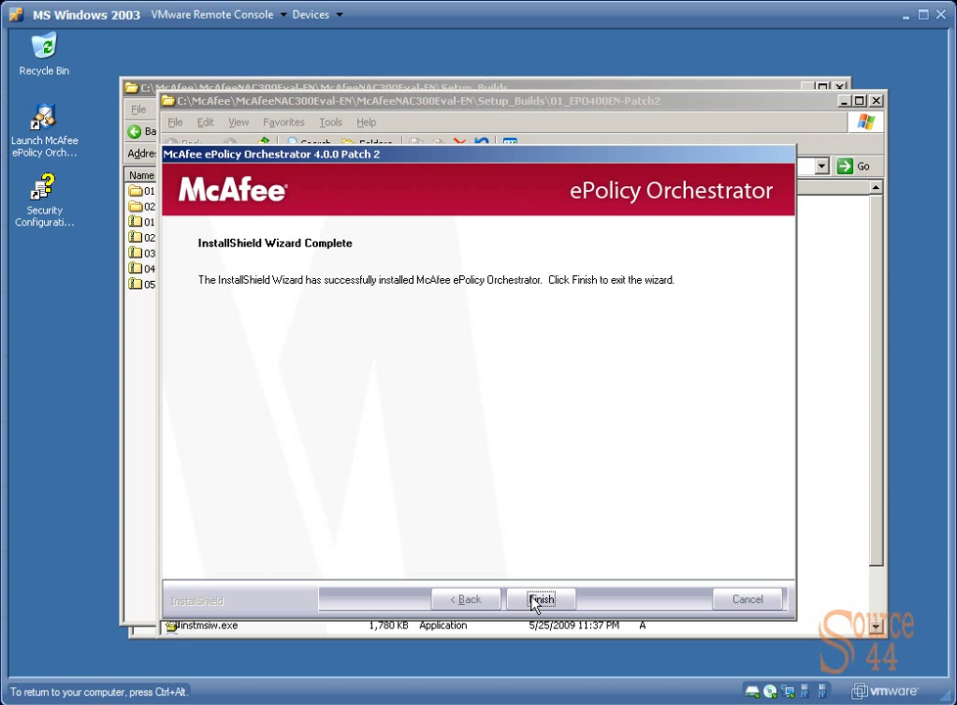
pyautogui.click(540, 599)
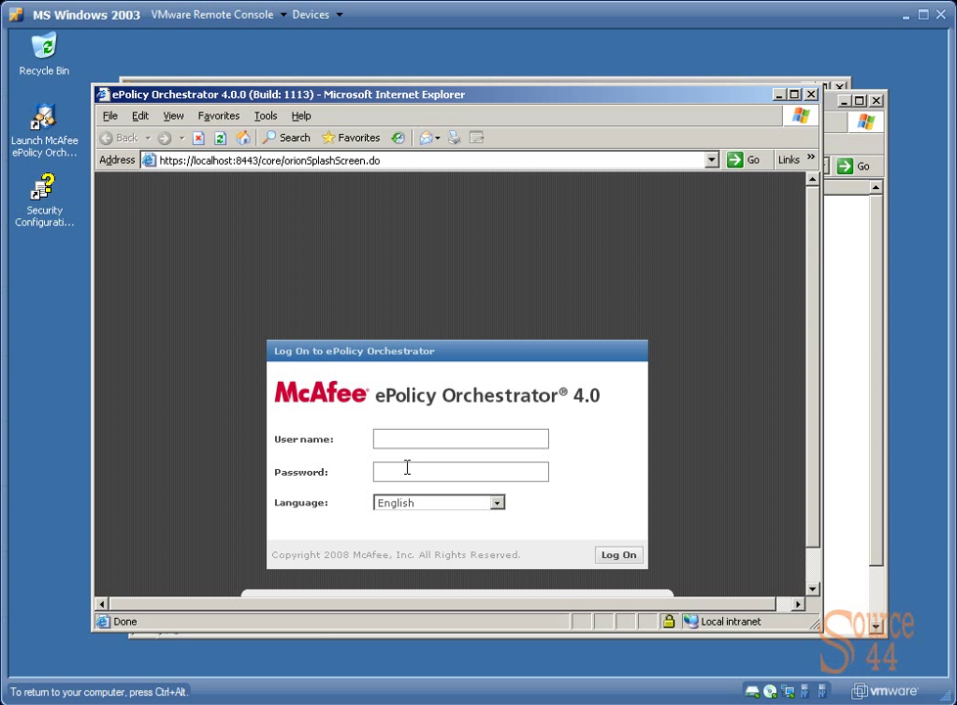
# Step: Log on to the ePO 4.0 console as admin and maximize the dashboard window
pyautogui.write('admin')
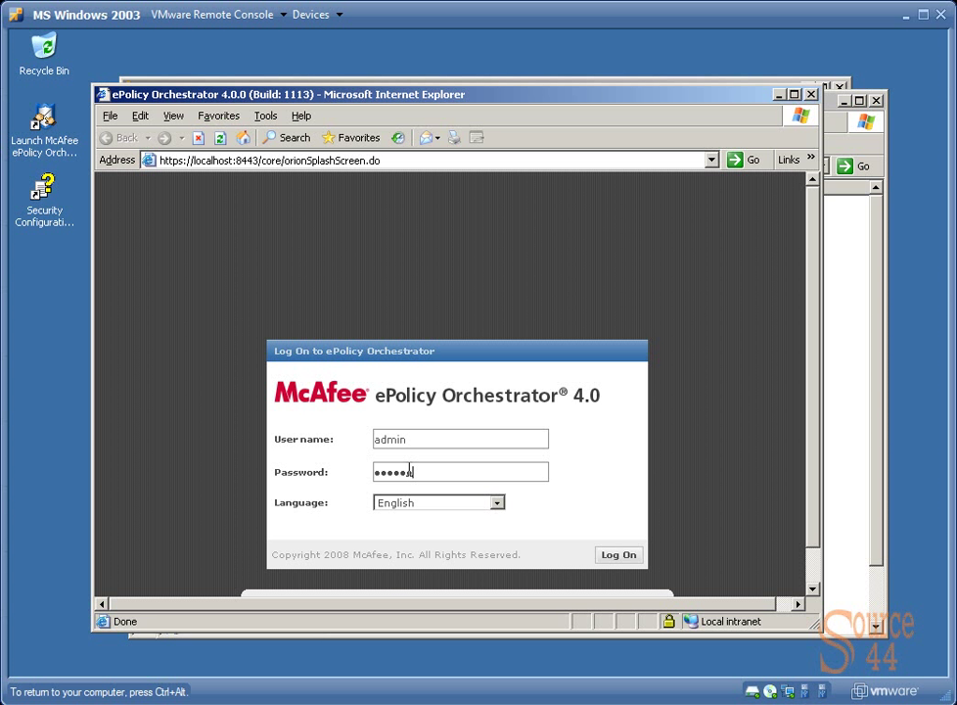
pyautogui.click(619, 554)
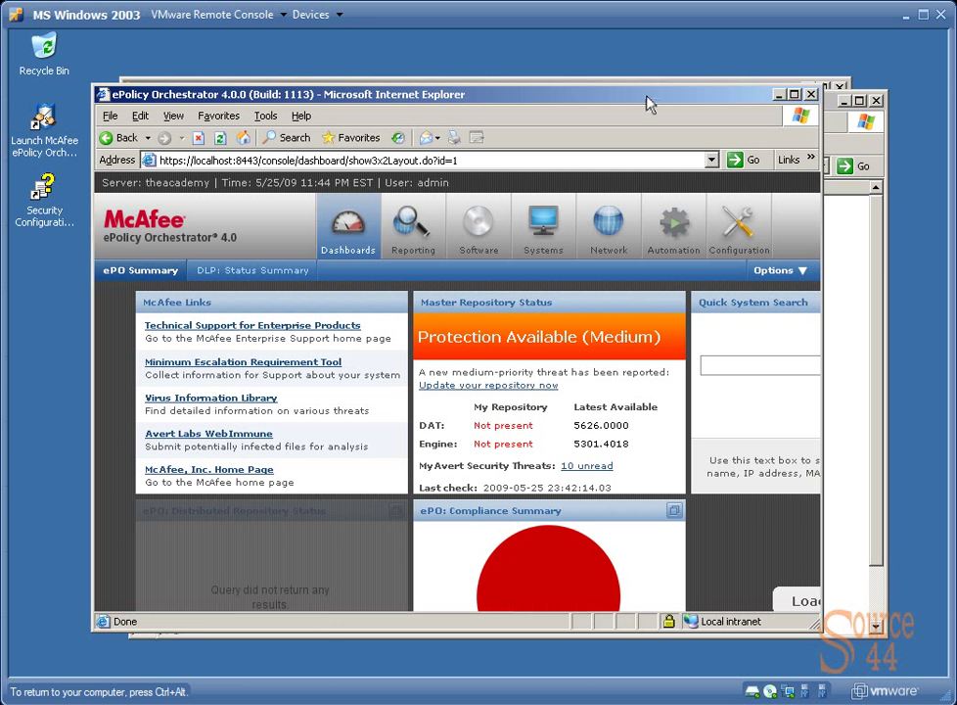
pyautogui.click(779, 94)
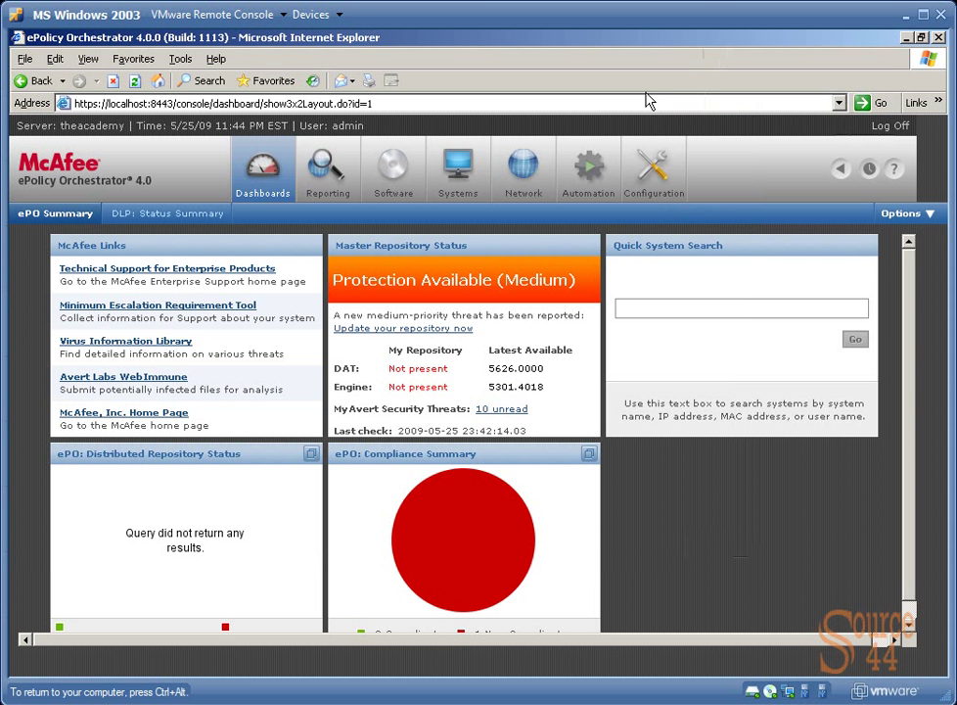